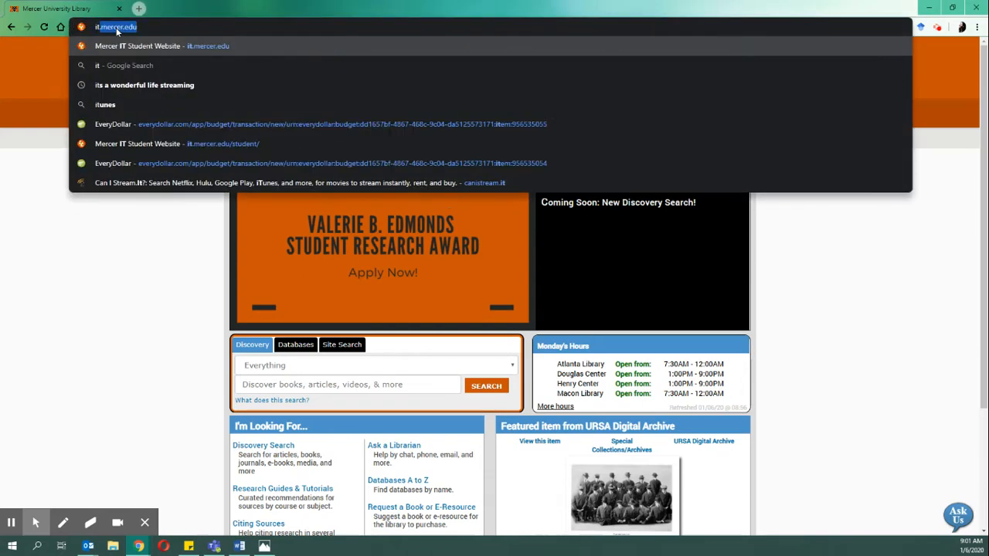
- Navigate to it.mercer.edu/student to reach the Mercer IT student site
text(it.mercer)
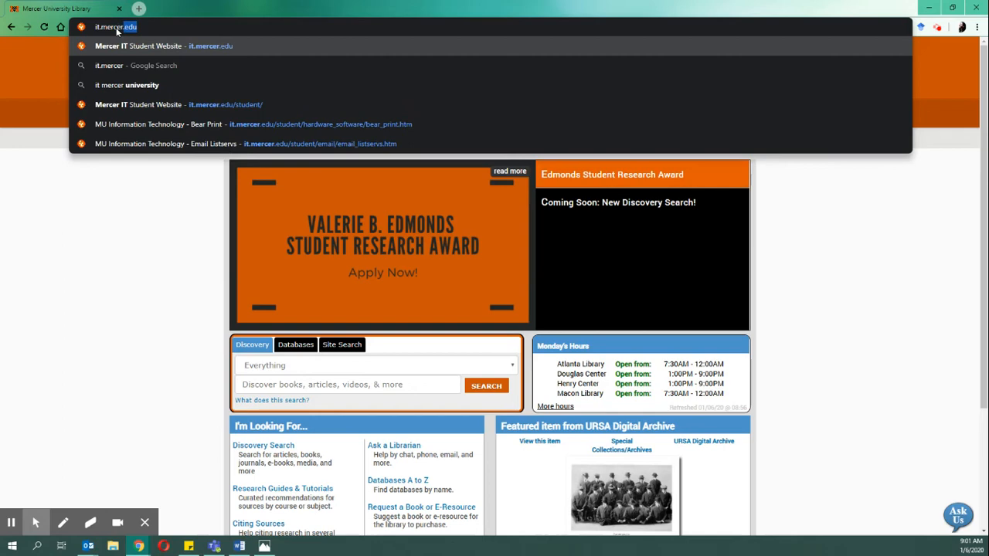
text(/student/)
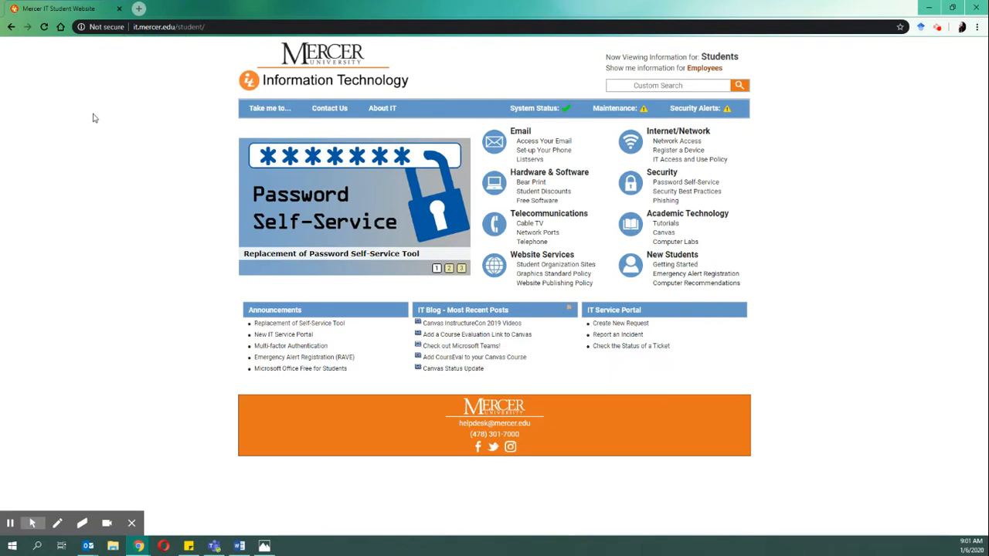
mouse_move(549, 172)
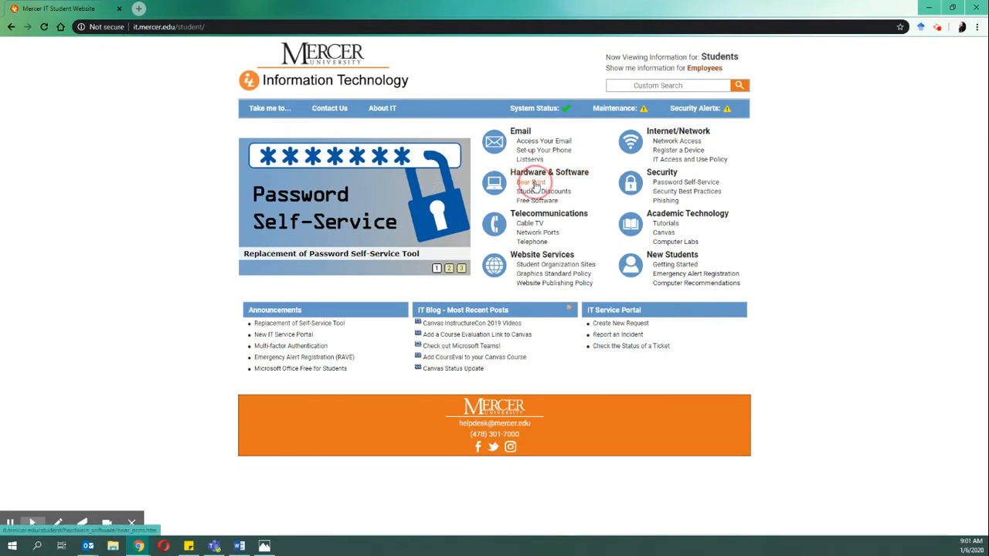
- Go to the Bear Print page and bring its Getting Bear Print Software instructions into view
click(532, 182)
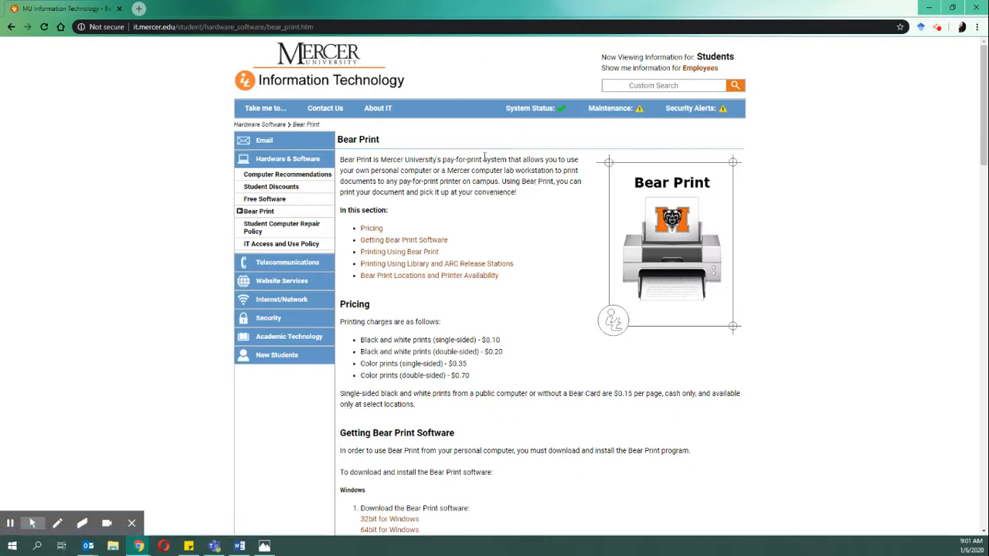
scroll(down, 3)
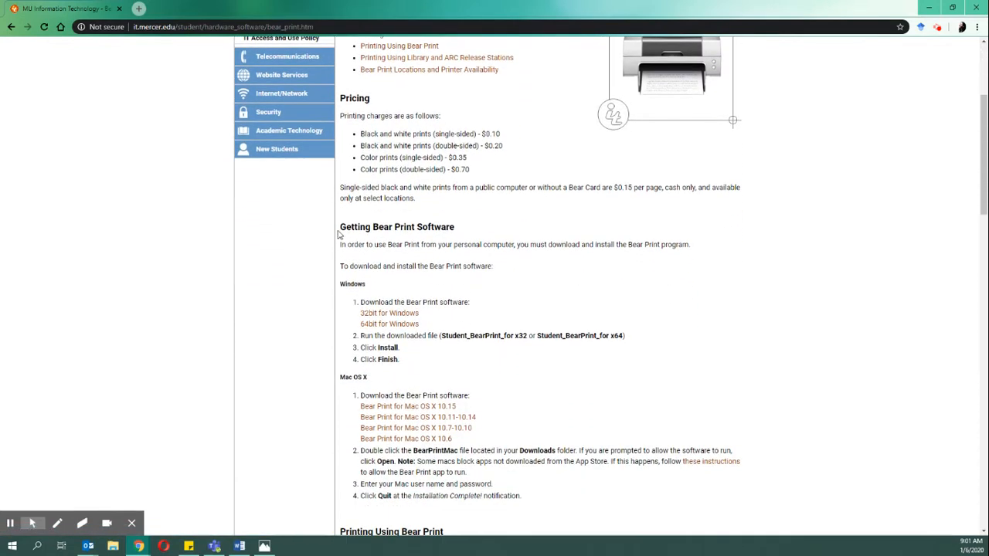
scroll(down, 3)
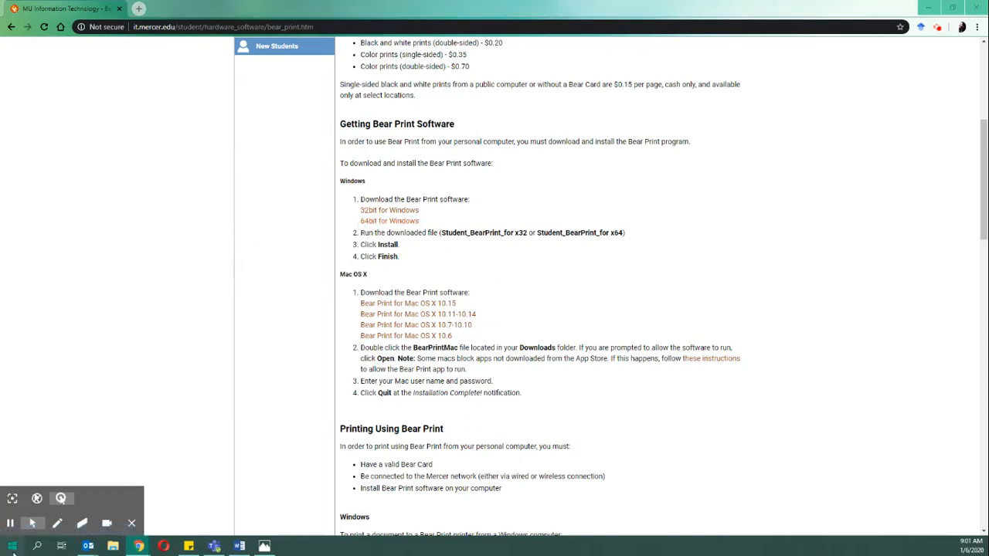
- Check Settings > System > About to confirm the PC runs a 64-bit operating system
text(settings)
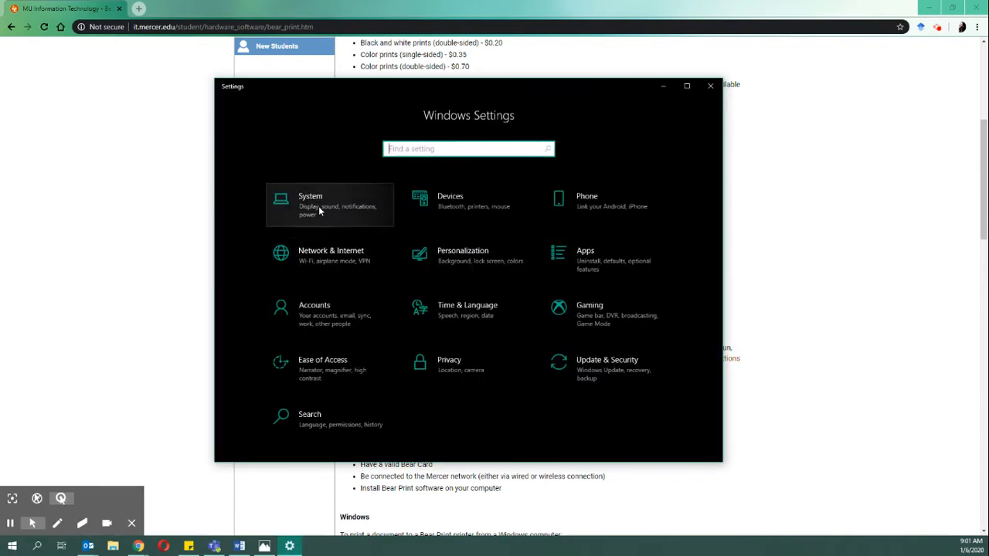
click(317, 204)
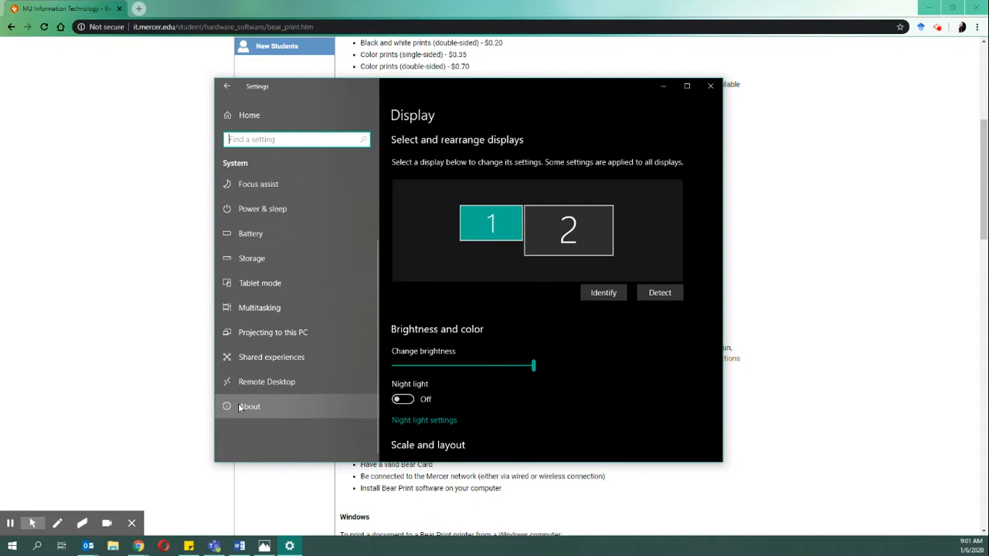
click(250, 406)
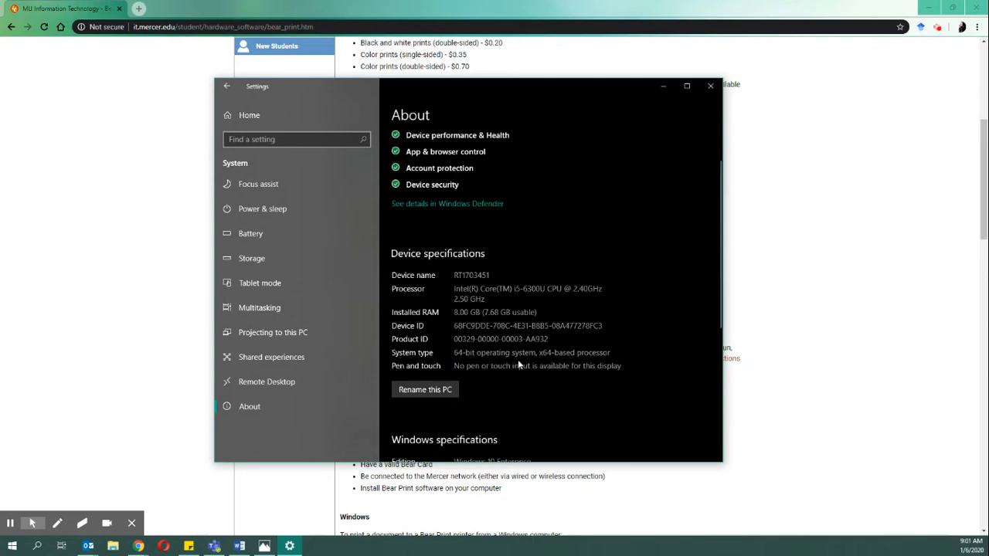
mouse_move(467, 363)
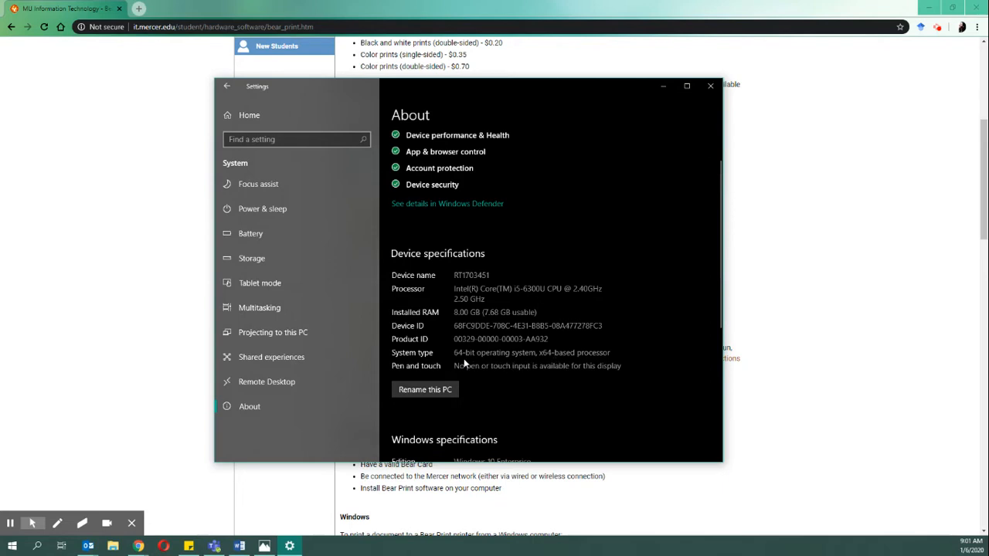
mouse_move(709, 87)
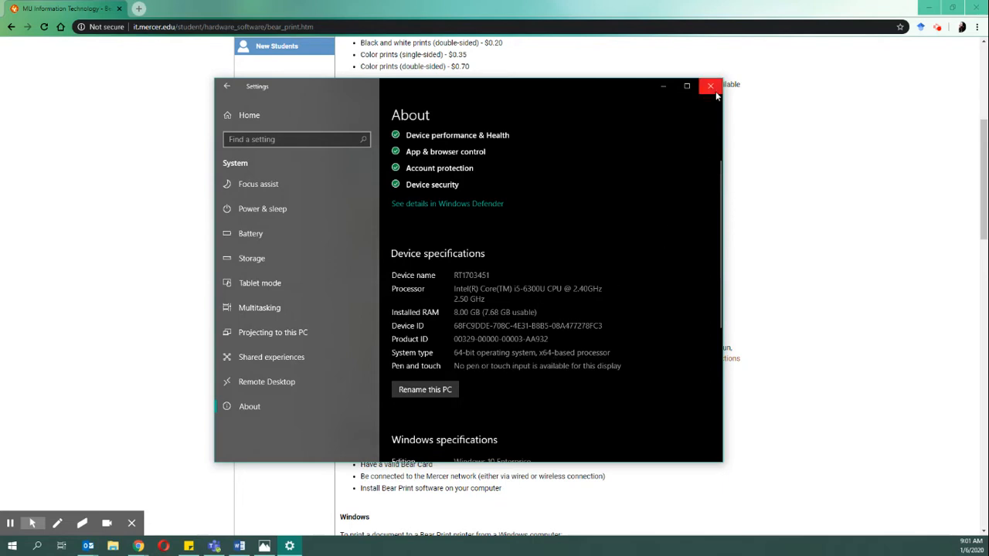
- Download the 64-bit Windows Bear Print installer to Downloads and launch it
click(710, 85)
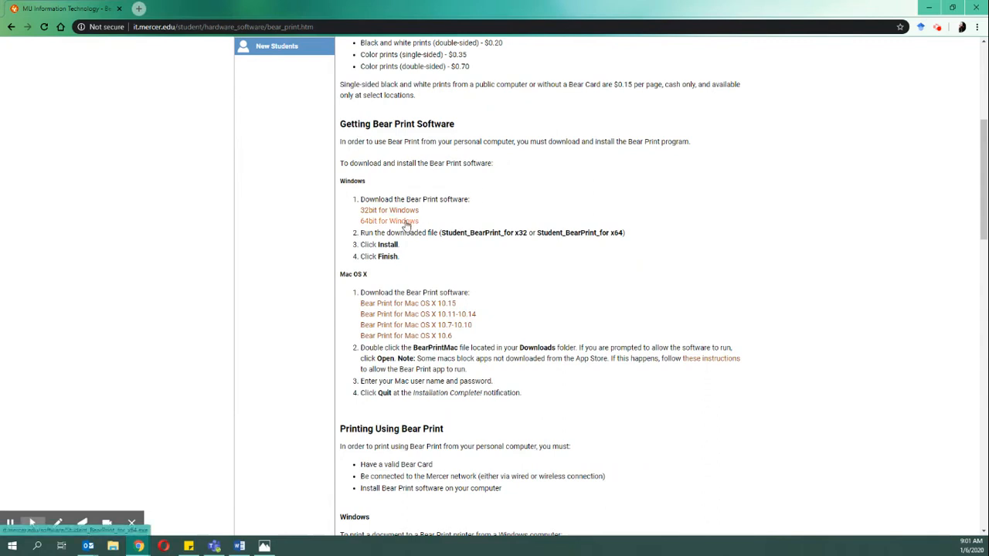
click(390, 221)
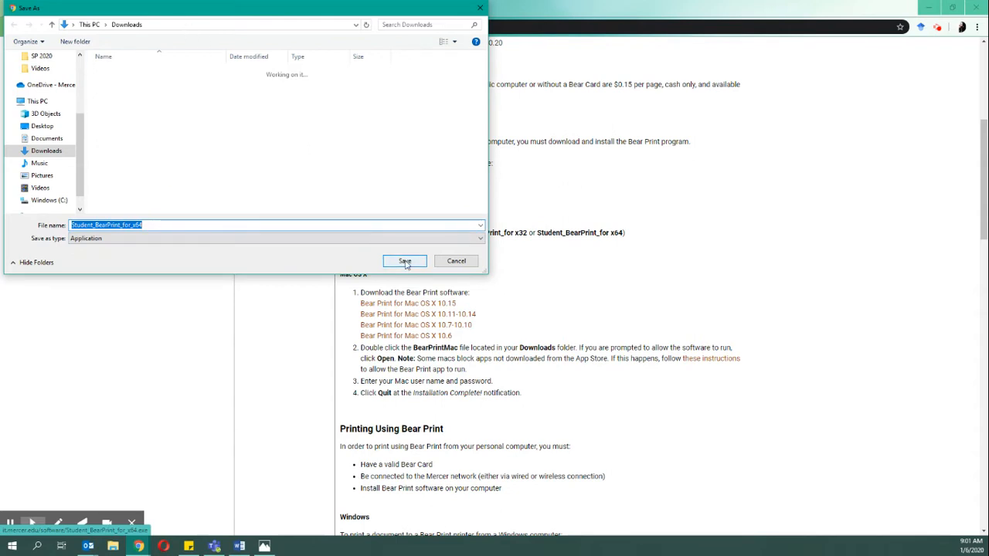
click(405, 261)
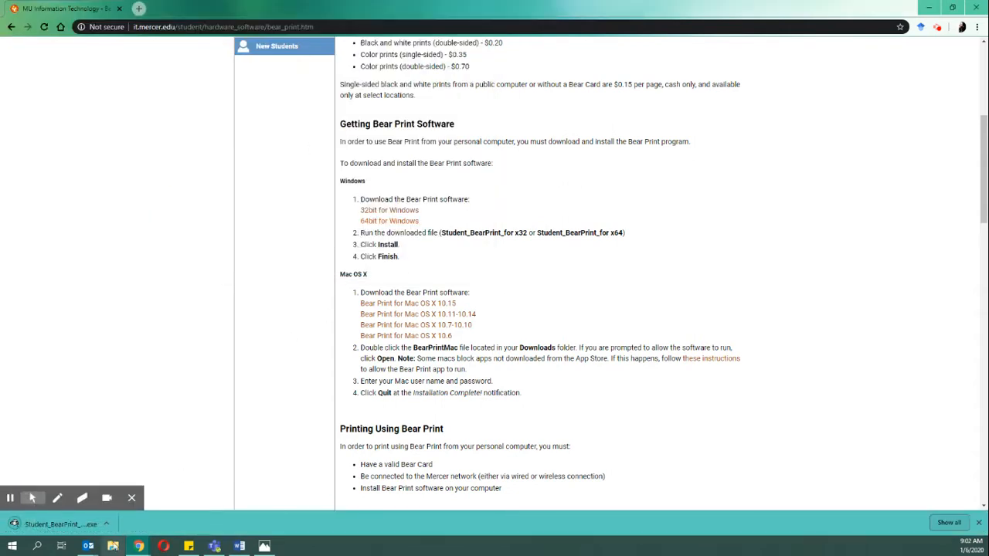
click(60, 523)
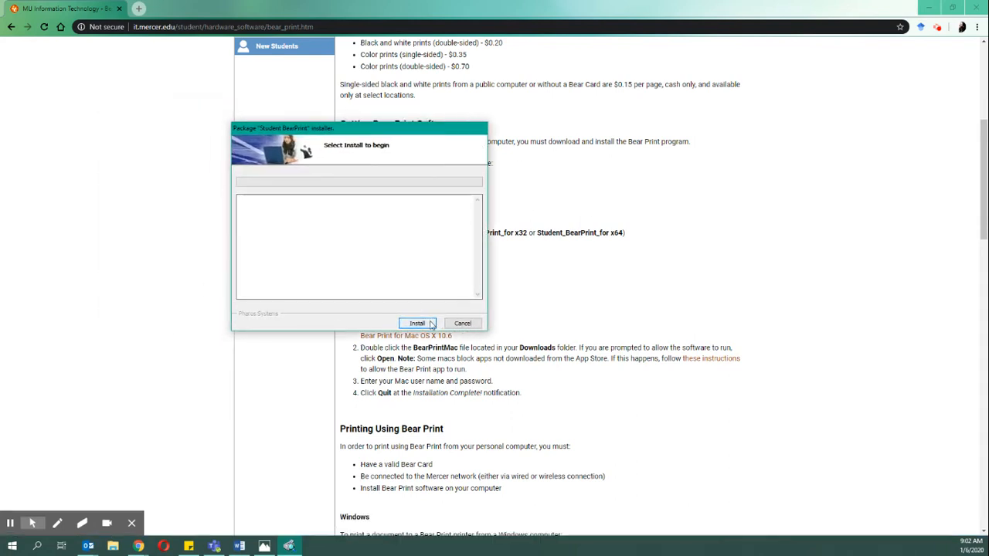
- Run the Bear Print installation to 'Finished Installing' and close the setup window
click(417, 323)
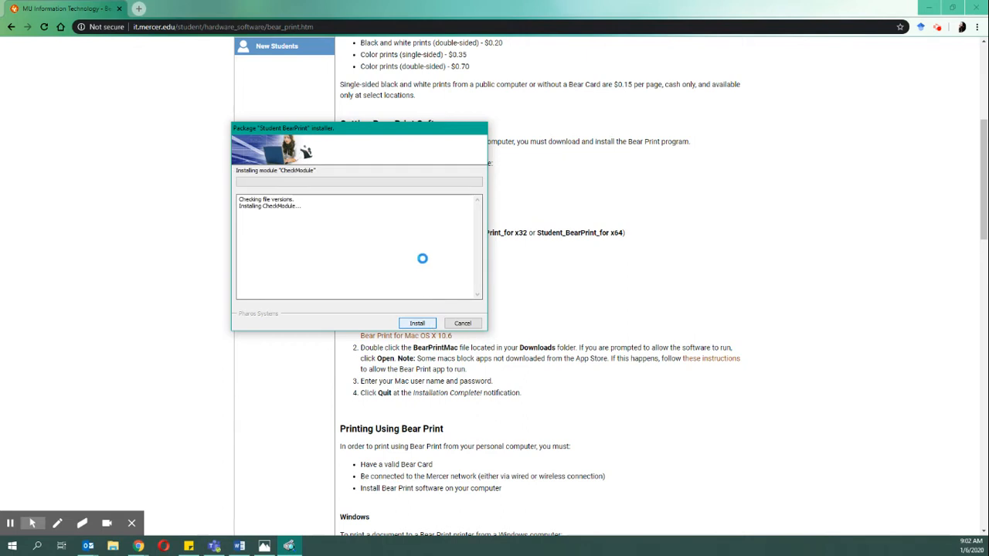
click(418, 323)
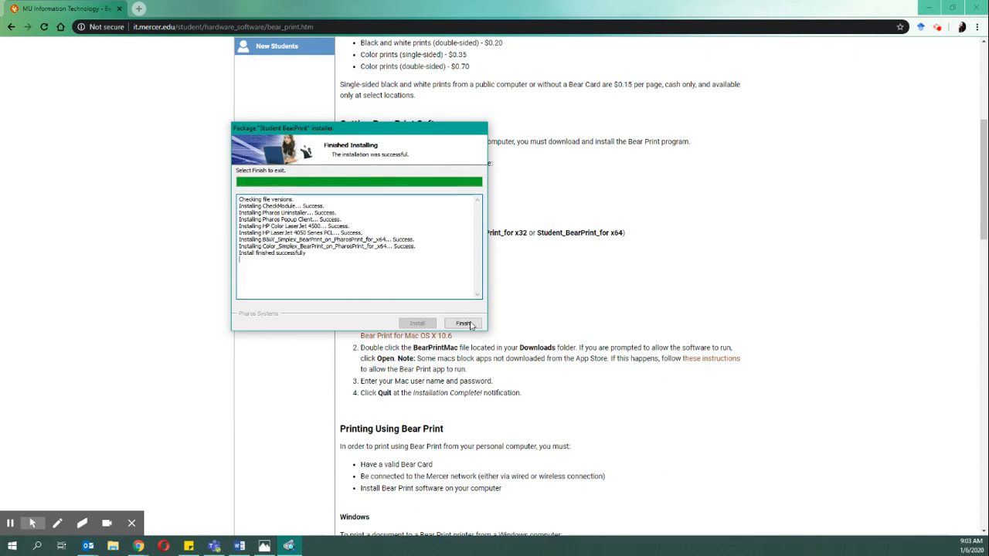
click(464, 323)
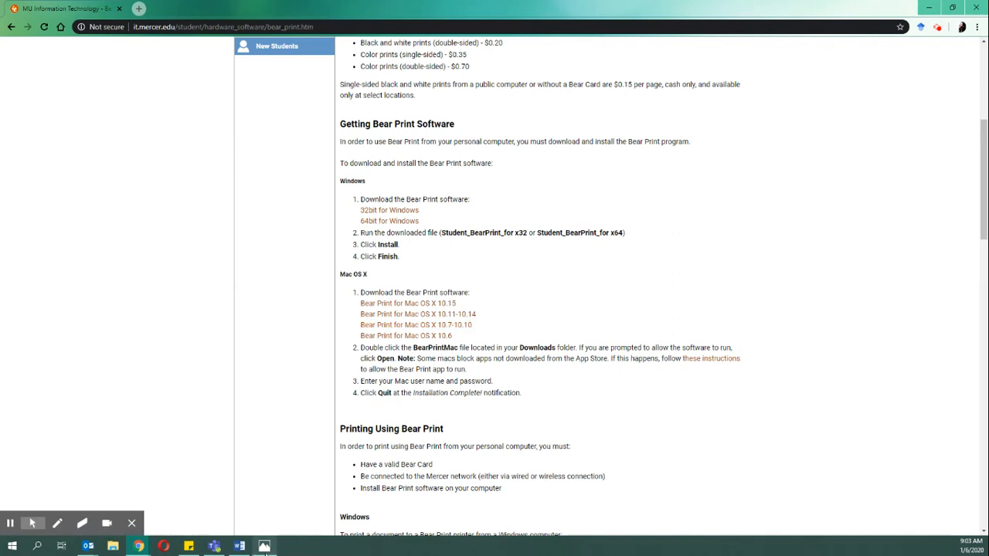
- Print CRAP.png from Photos and verify BearPrint_B&W_Simplex and BearPrint_Color_Simplex appear in the printer list
click(264, 547)
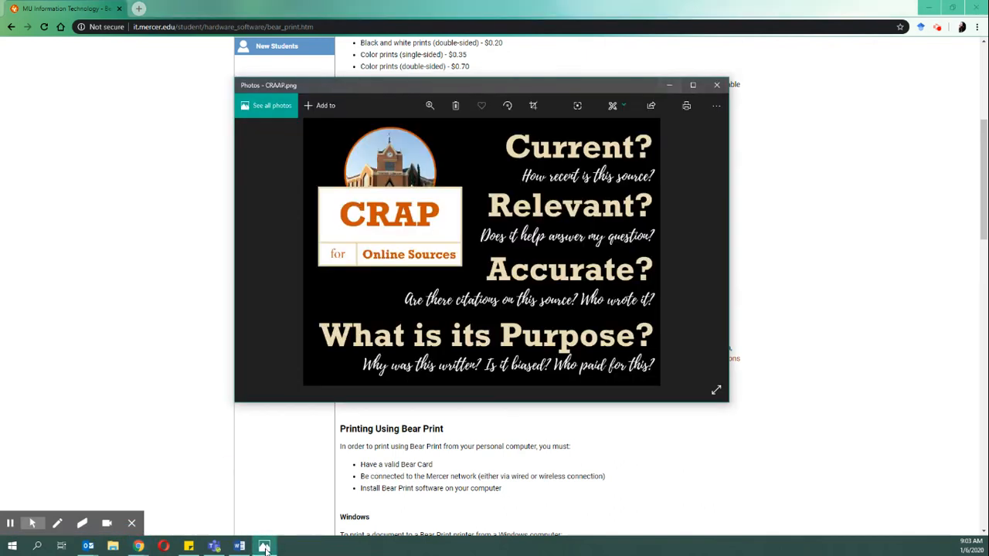
click(686, 105)
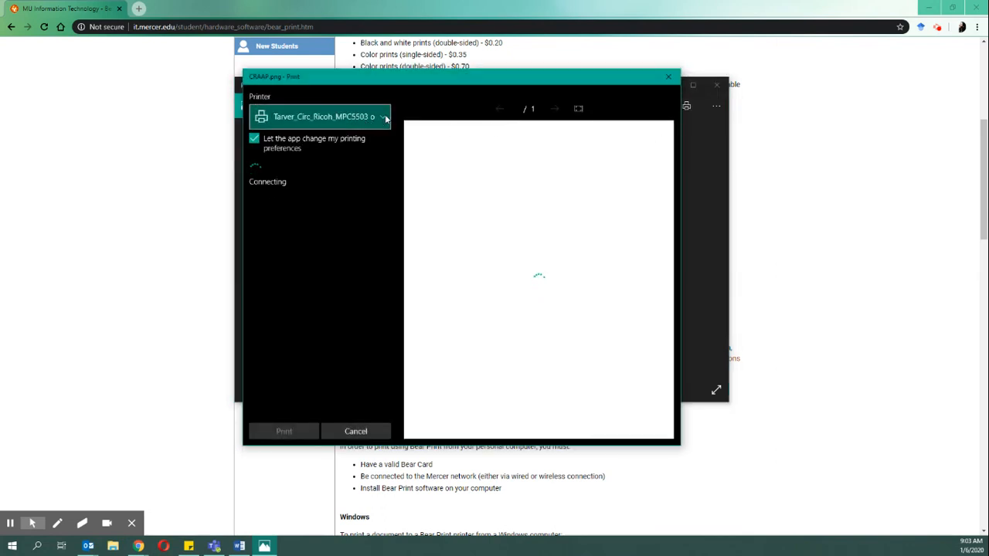
click(383, 118)
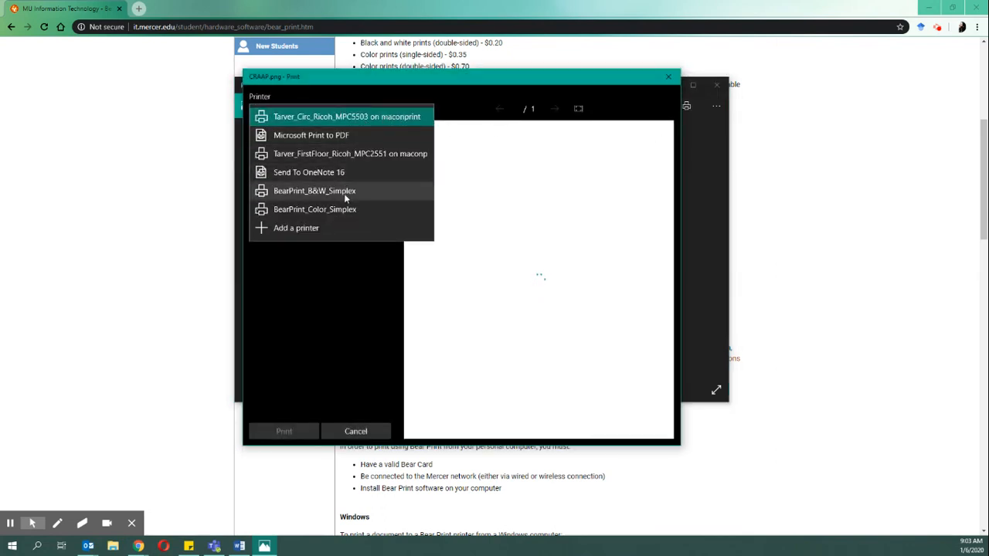
mouse_move(336, 371)
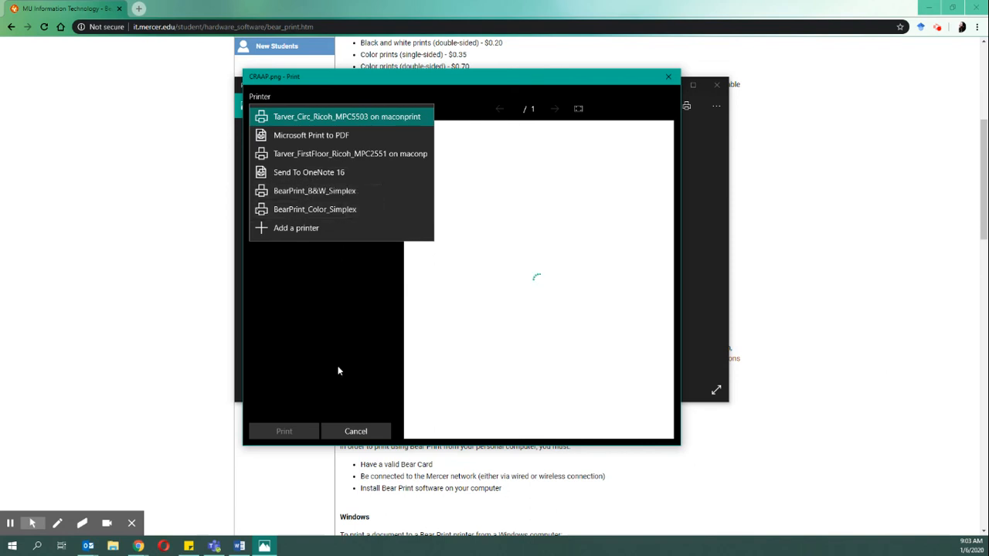
click(346, 116)
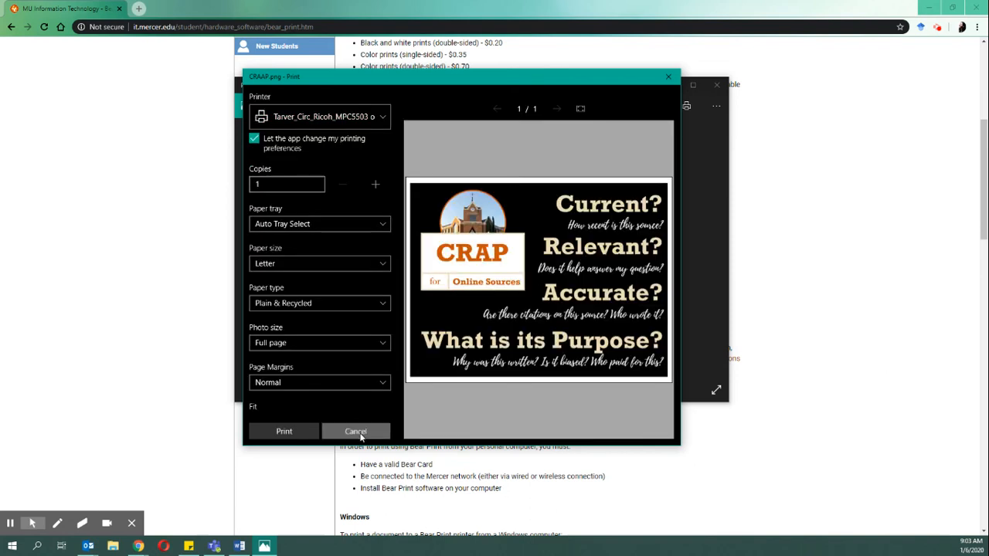